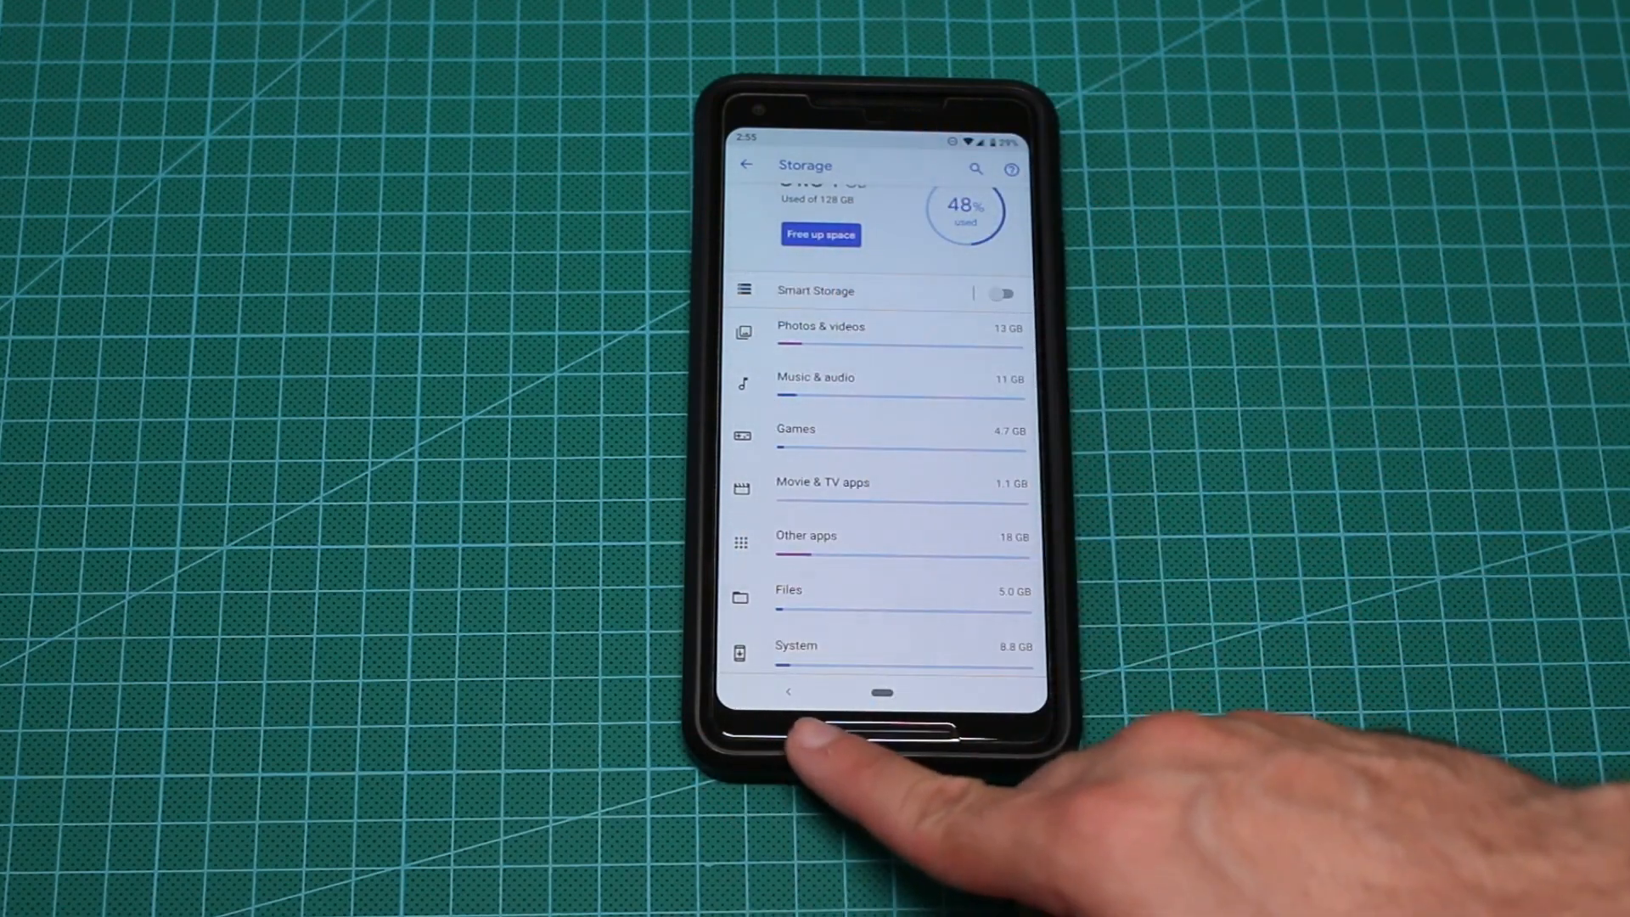
Return to the main Settings list and go into Display settings.
{"action": "scroll", "scroll_direction": "down", "scroll_amount": 3}
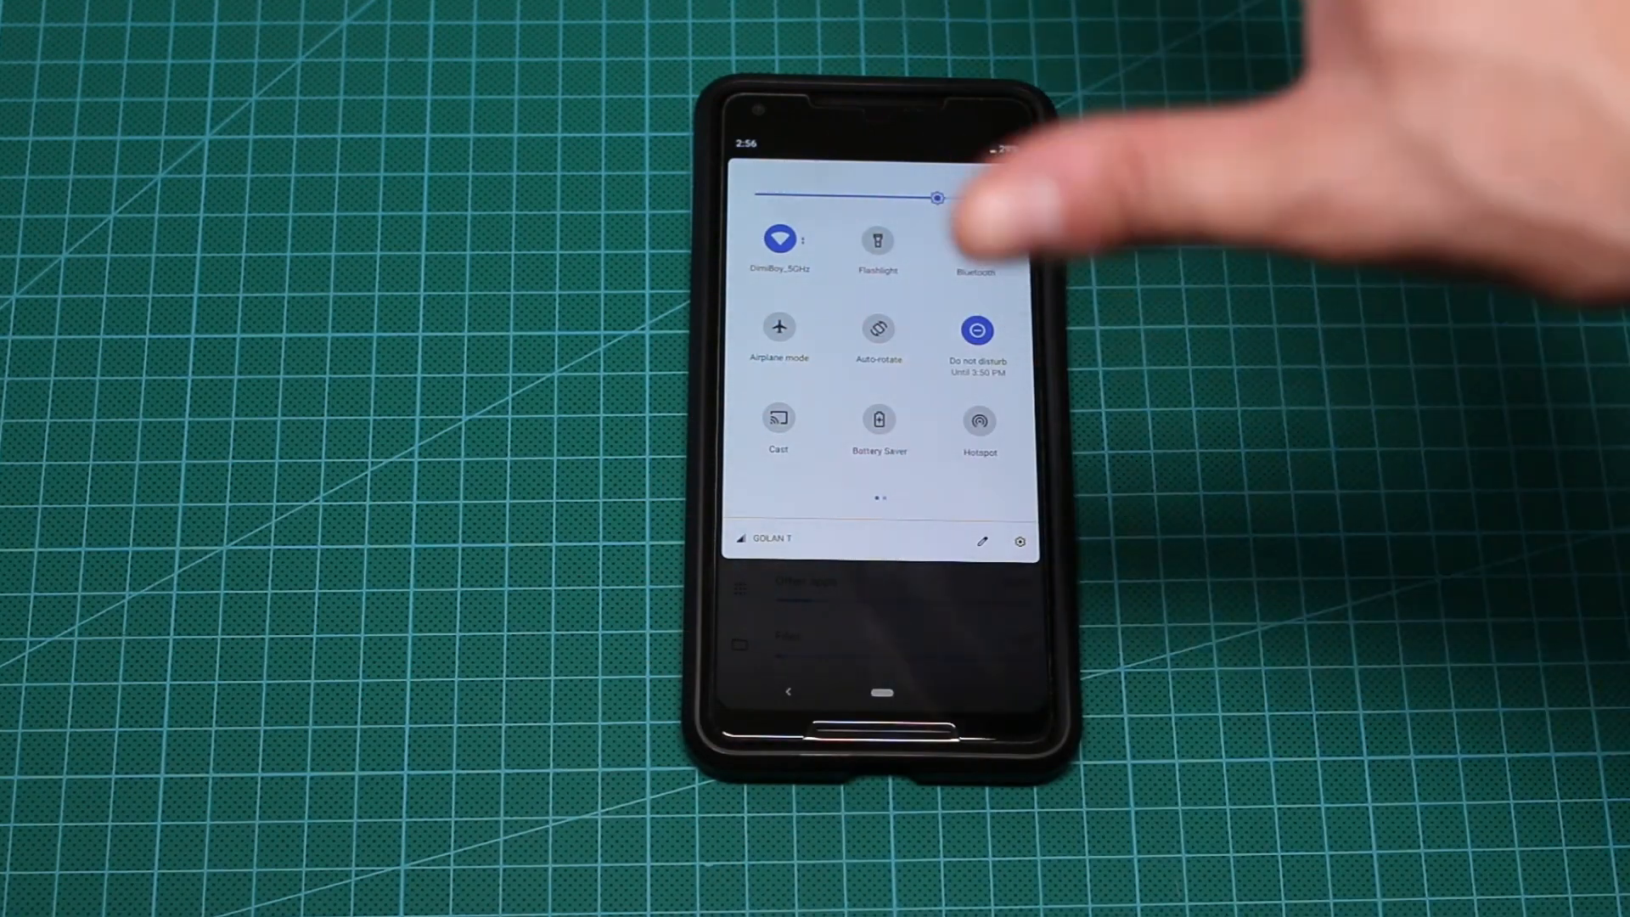
{"action": "left_click", "coordinate": [975, 239]}
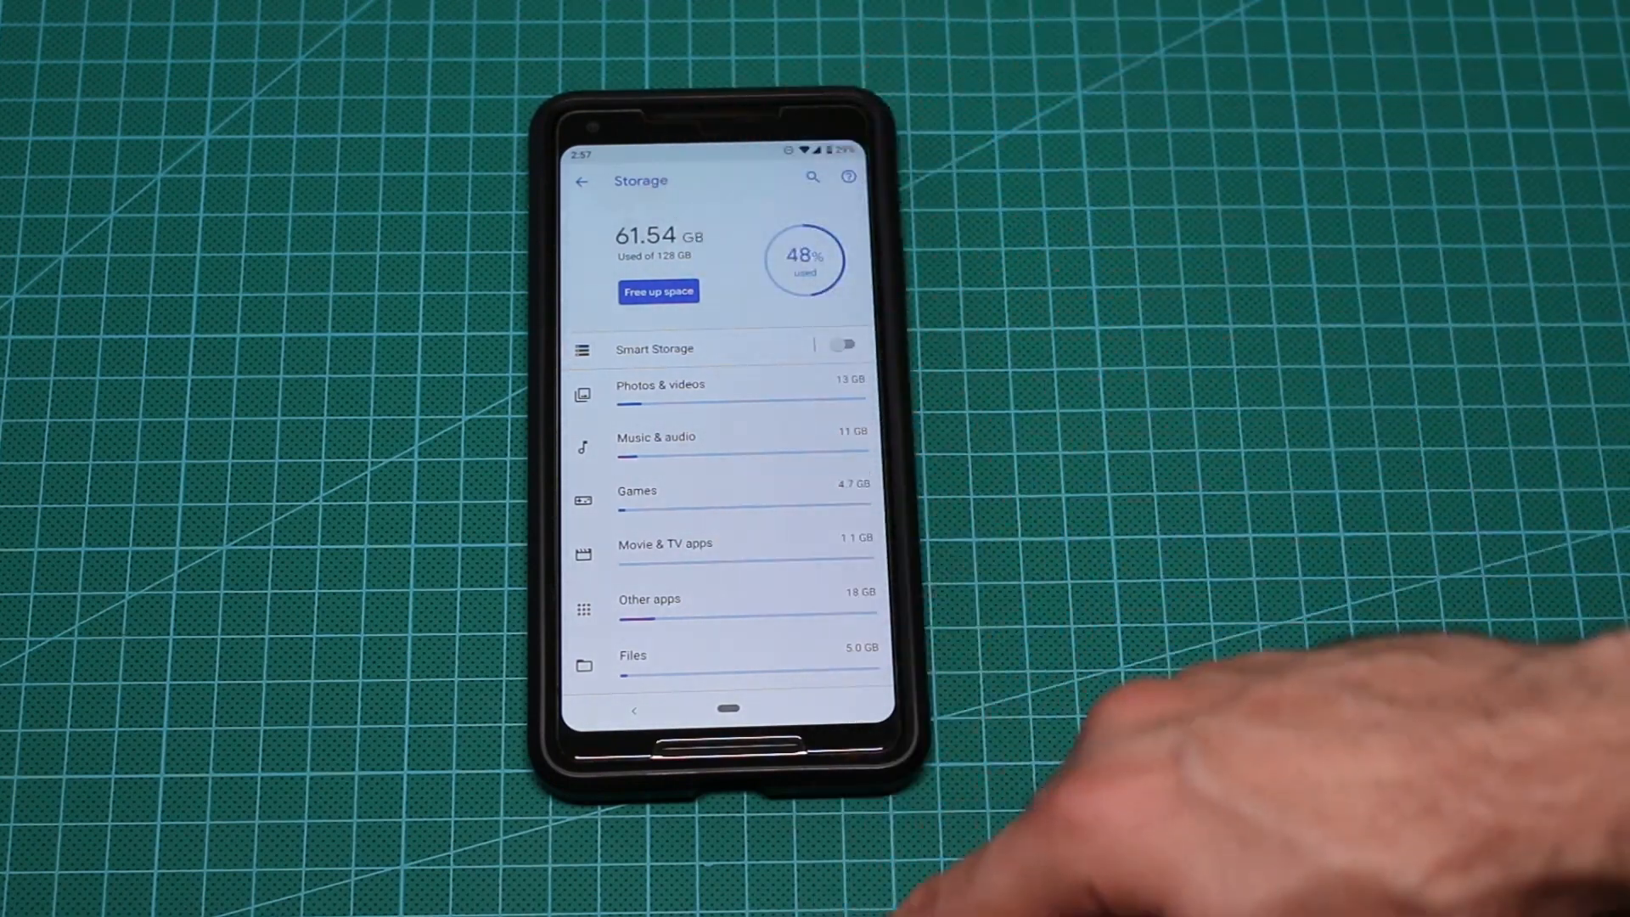
{"action": "left_click", "coordinate": [582, 180]}
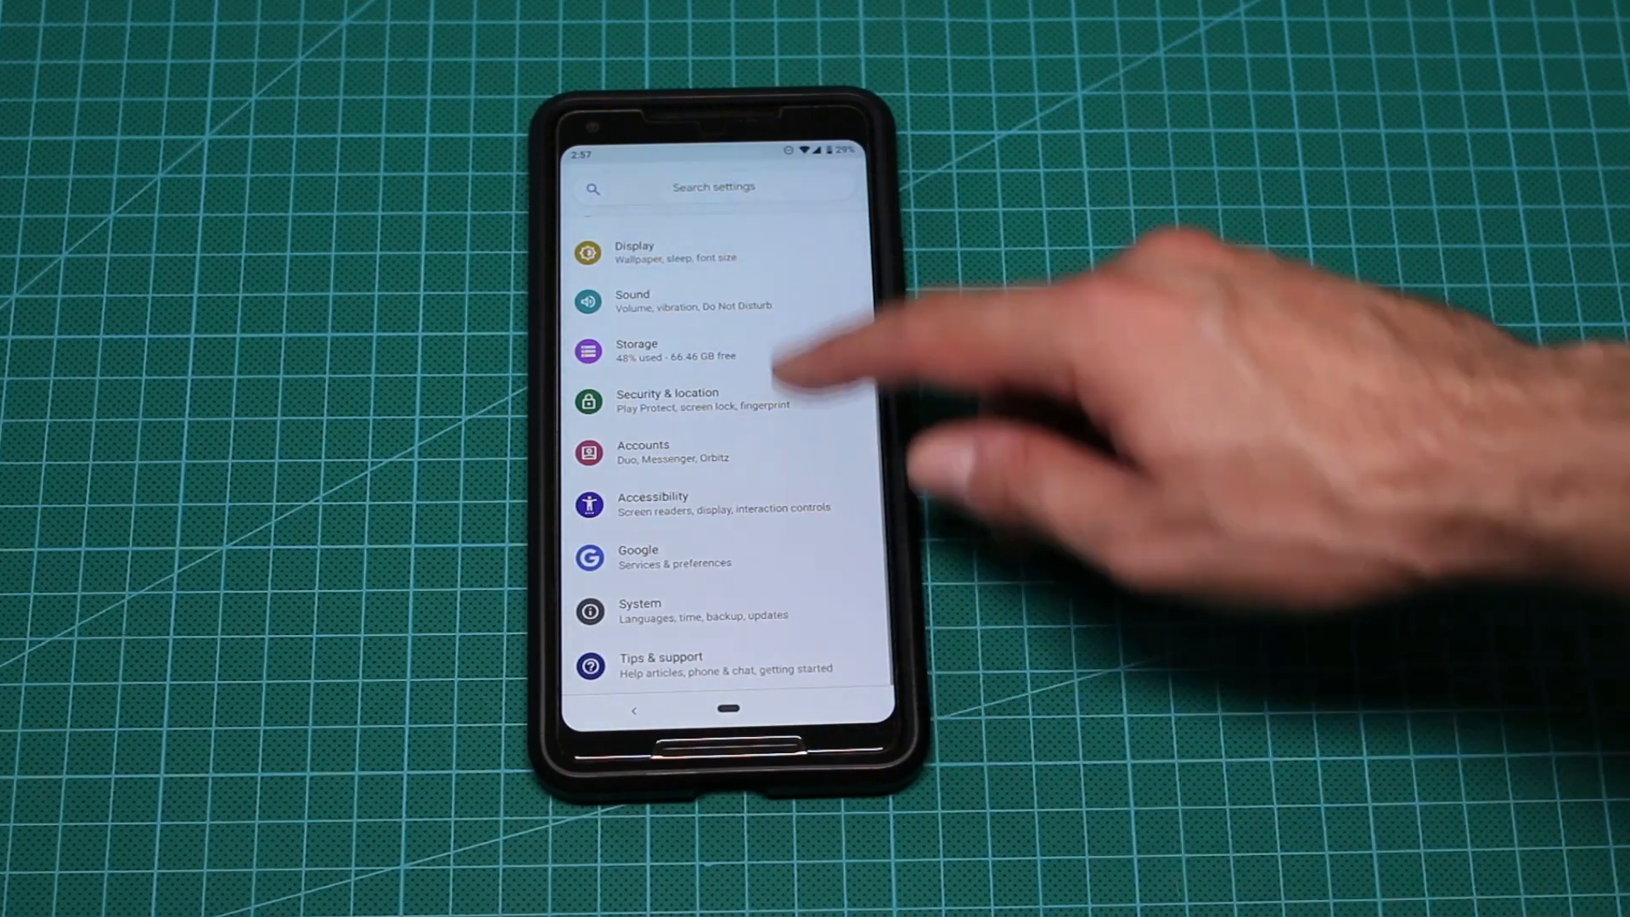
{"action": "left_click", "coordinate": [633, 253]}
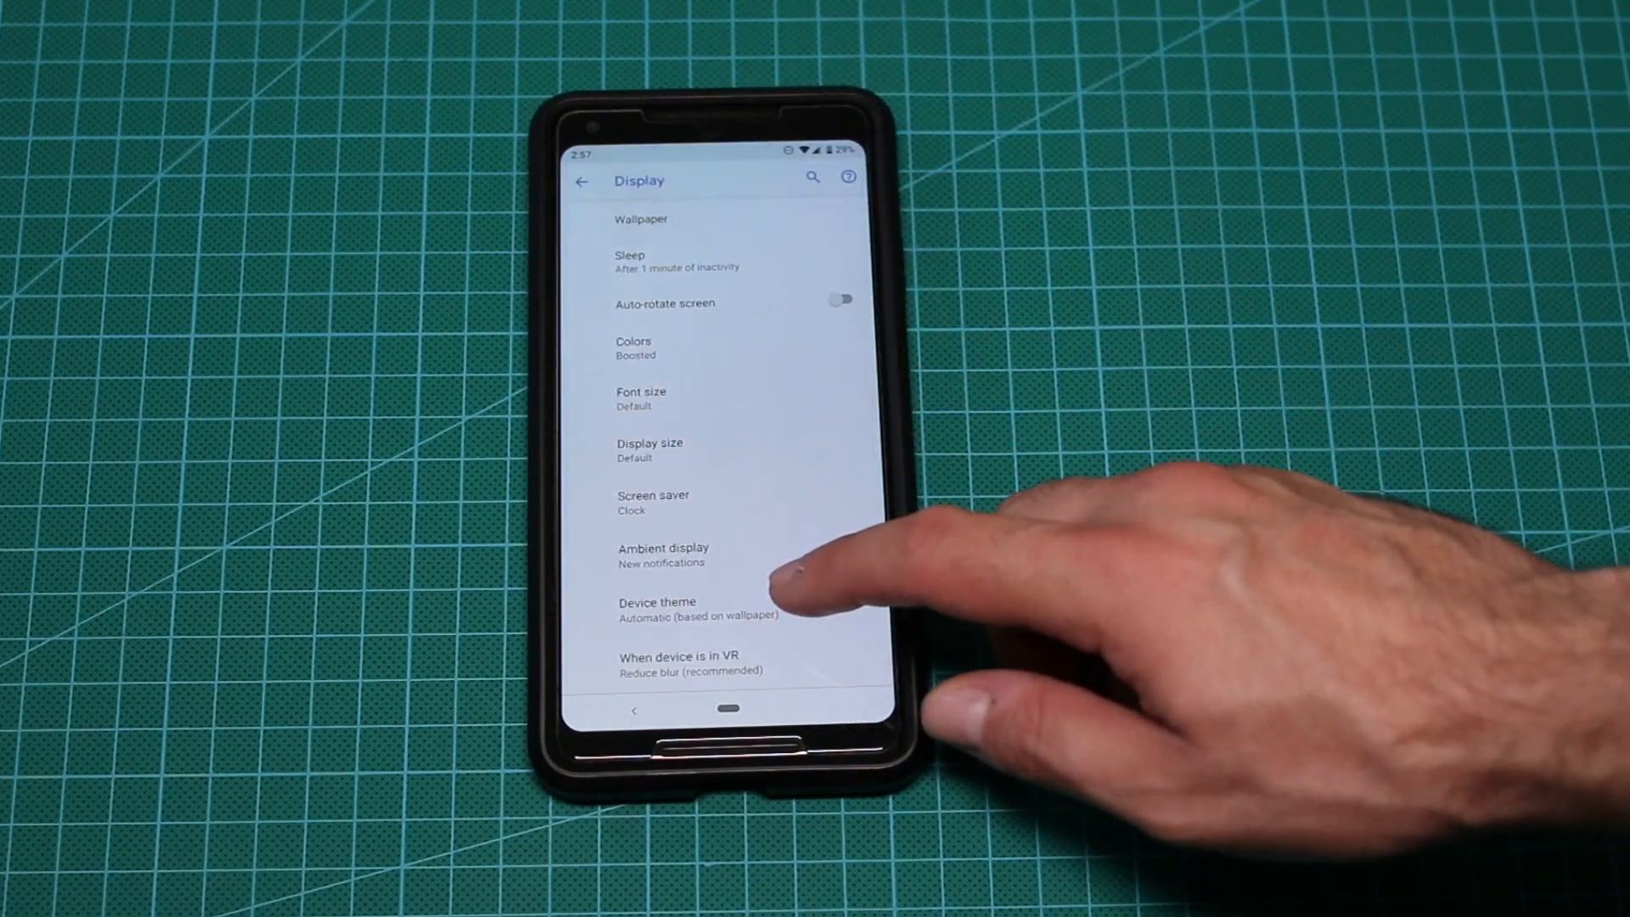
Set the device theme to Dark instead of automatic.
{"action": "left_click", "coordinate": [655, 608]}
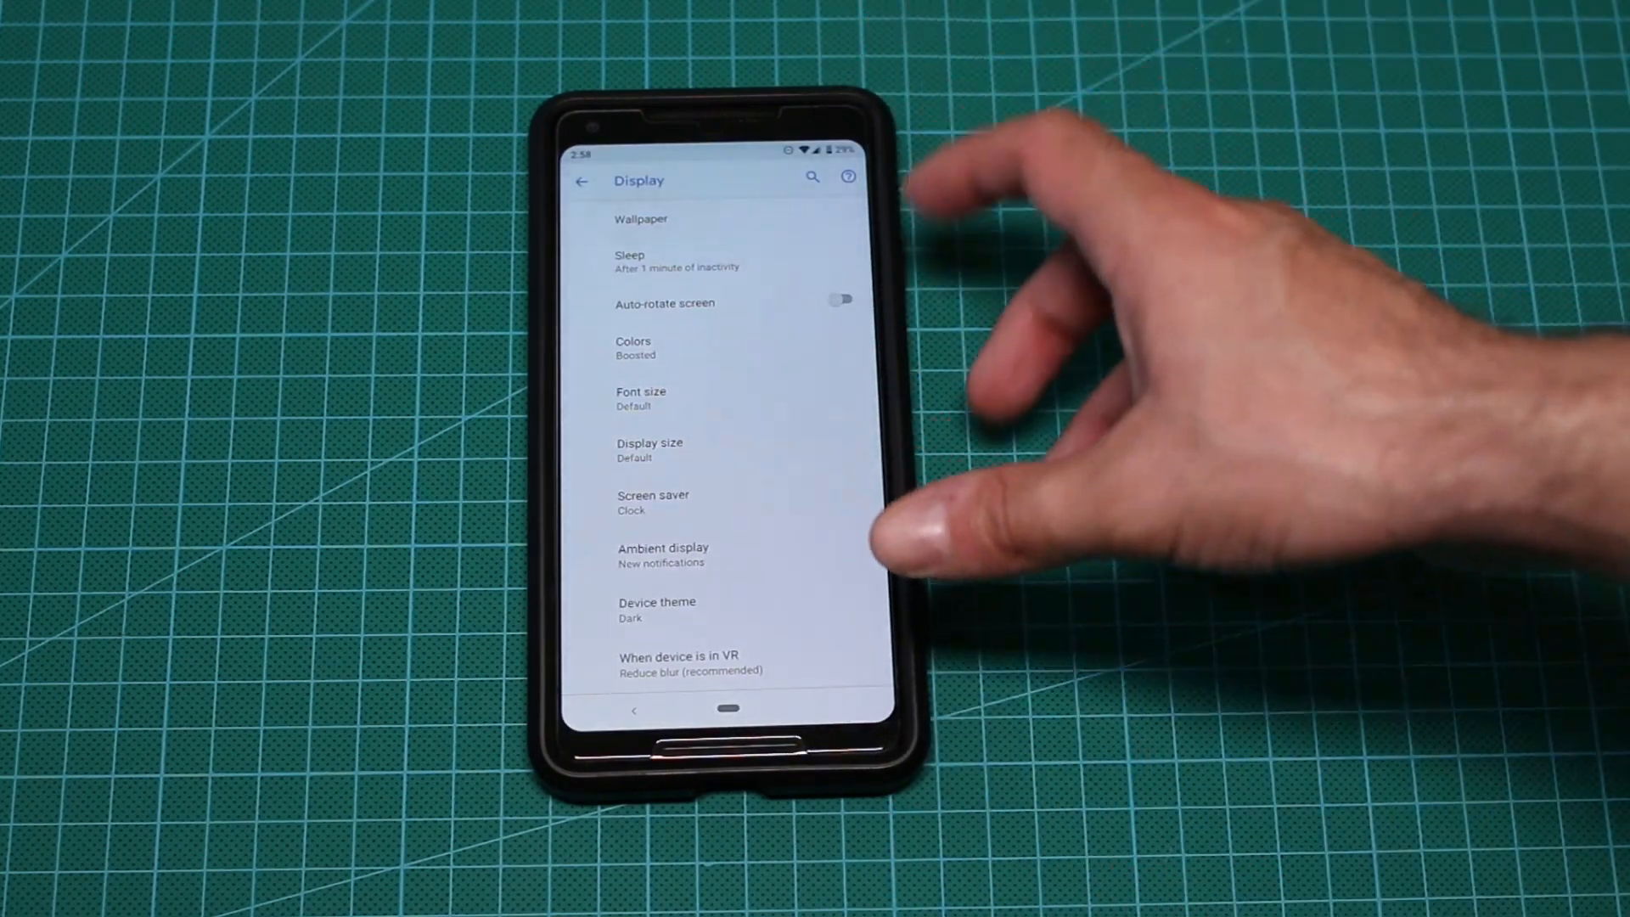
{"action": "left_click", "coordinate": [582, 180]}
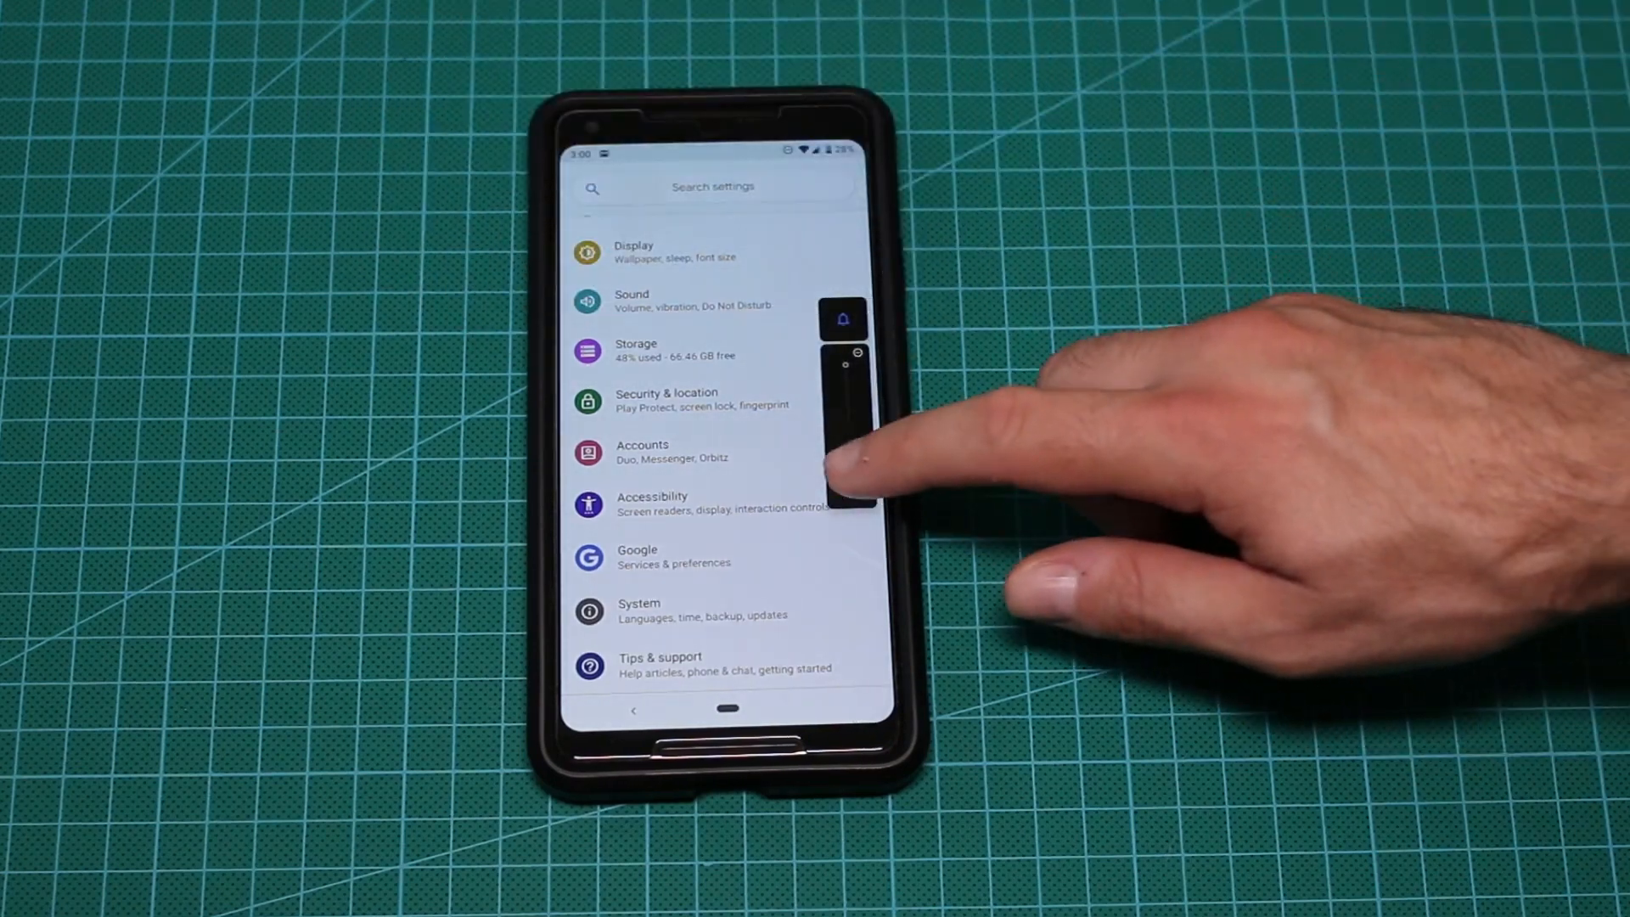
In Sound settings, drag the call volume to minimum, then raise it to maximum.
{"action": "left_click", "coordinate": [631, 299]}
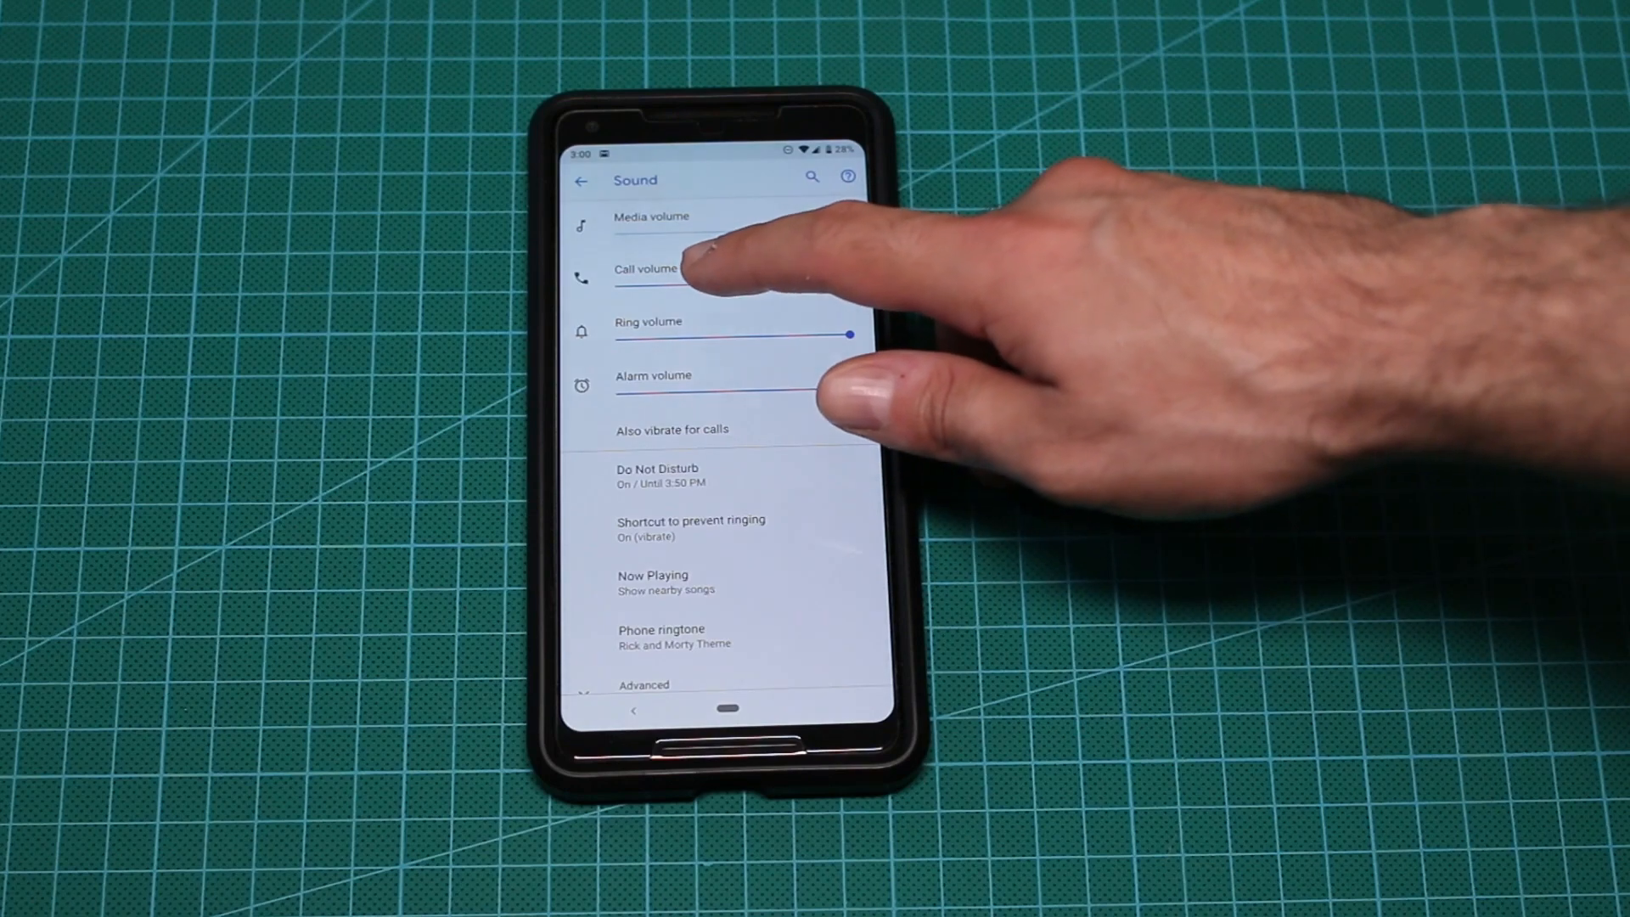
{"action": "left_click_drag", "start_coordinate": [812, 285], "coordinate": [618, 286]}
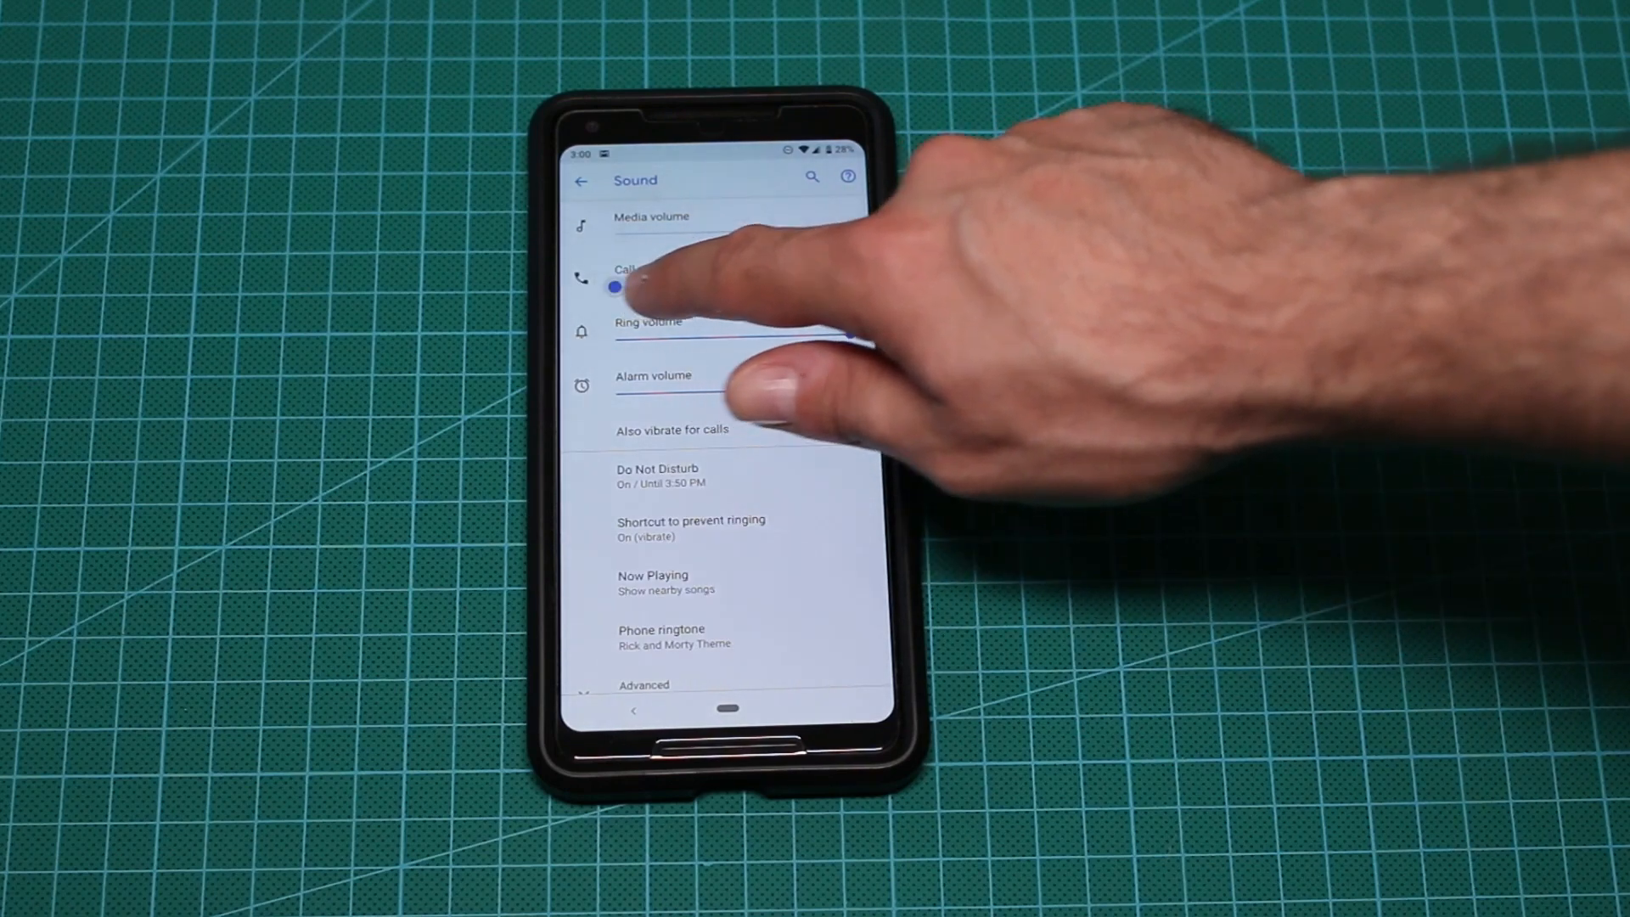
{"action": "left_click_drag", "start_coordinate": [618, 284], "coordinate": [847, 283]}
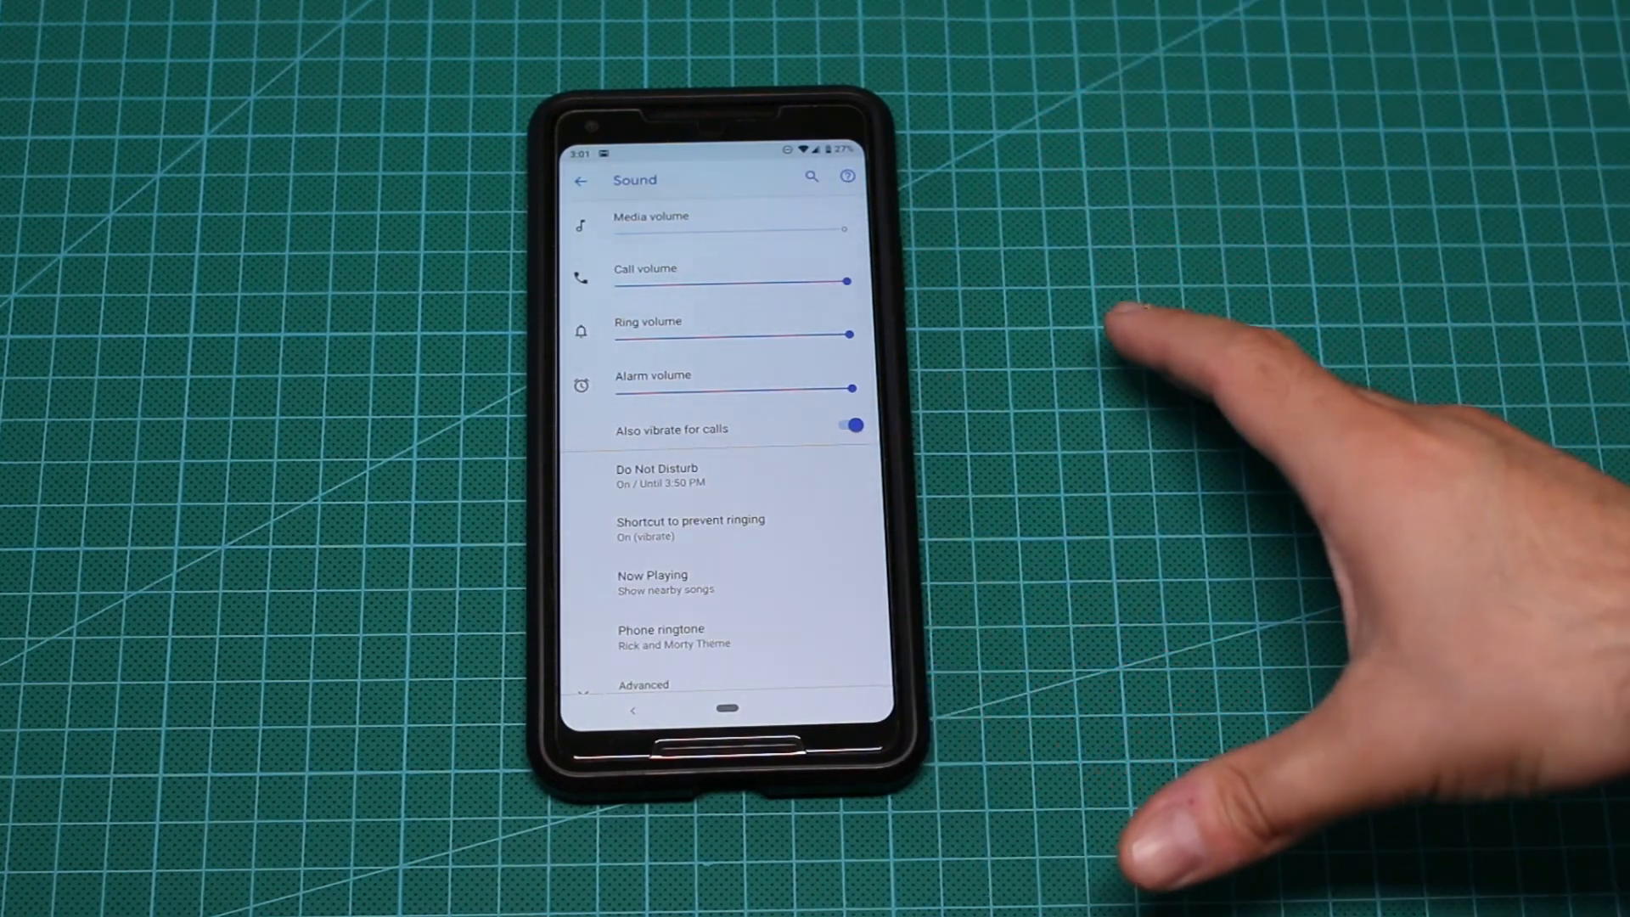
{"action": "mouse_move", "coordinate": [1455, 416]}
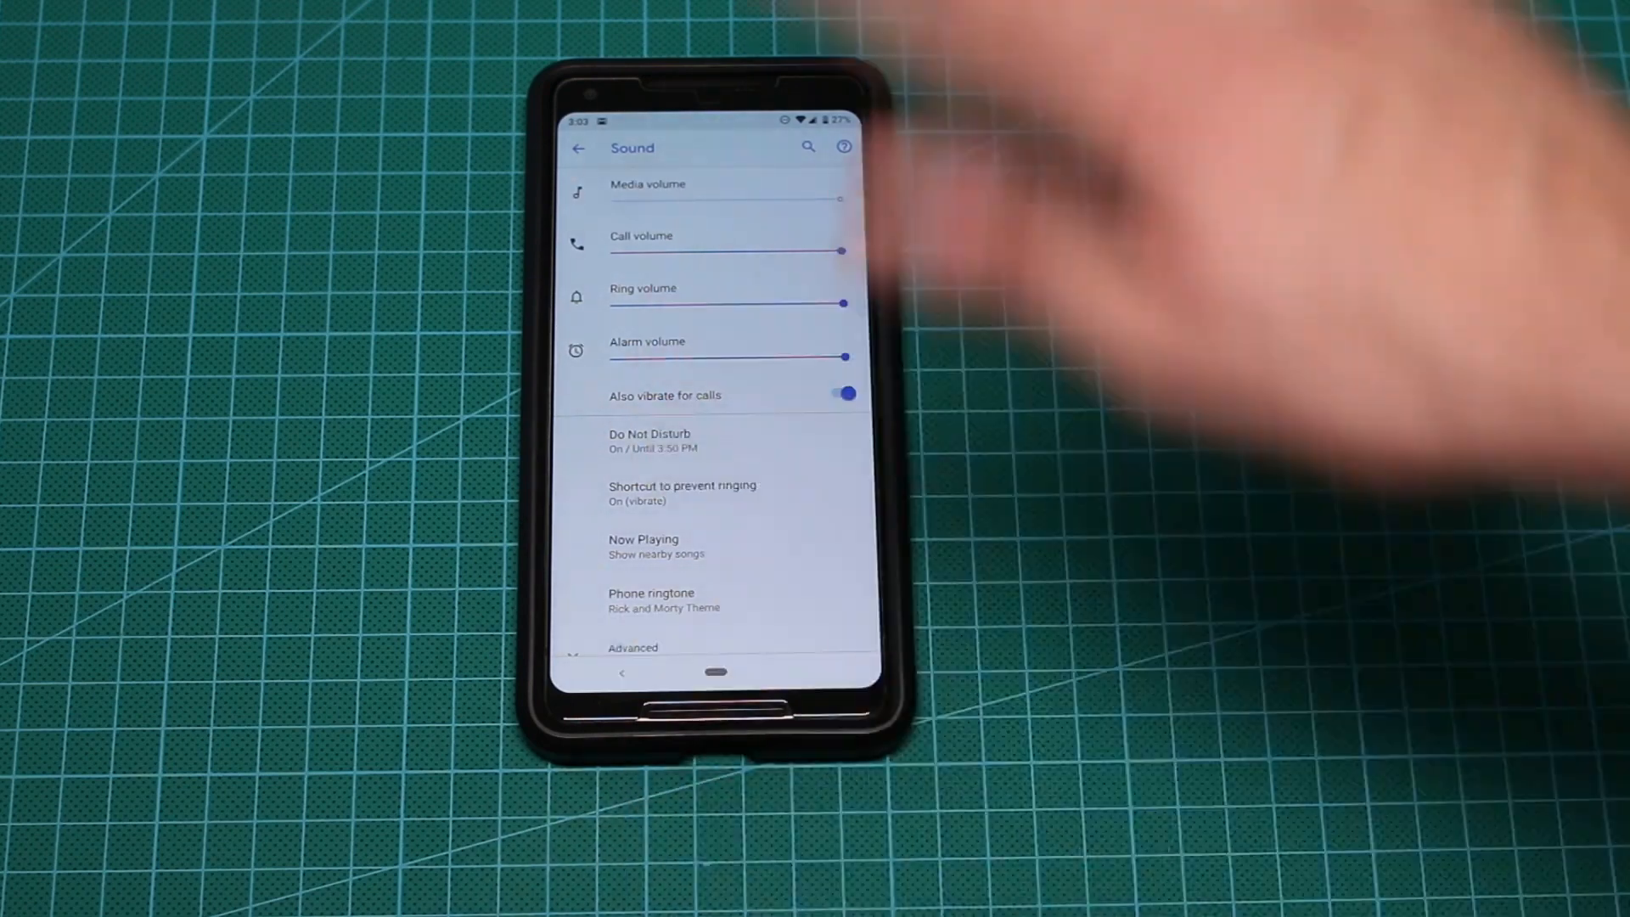
{"action": "mouse_move", "coordinate": [1039, 333]}
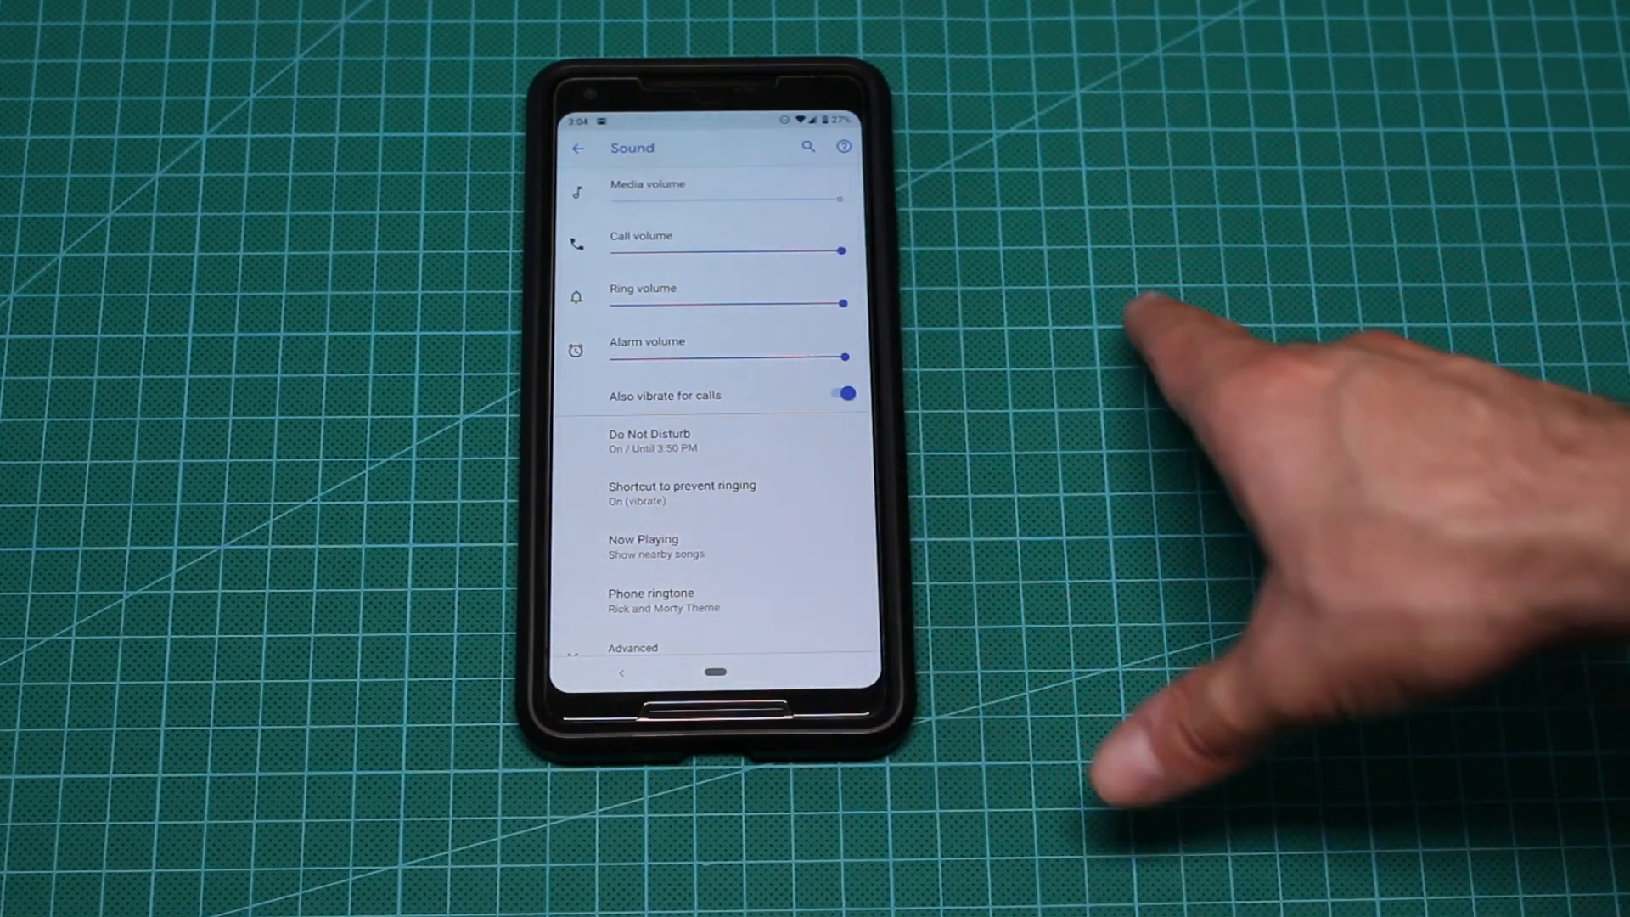
{"action": "mouse_move", "coordinate": [1299, 312]}
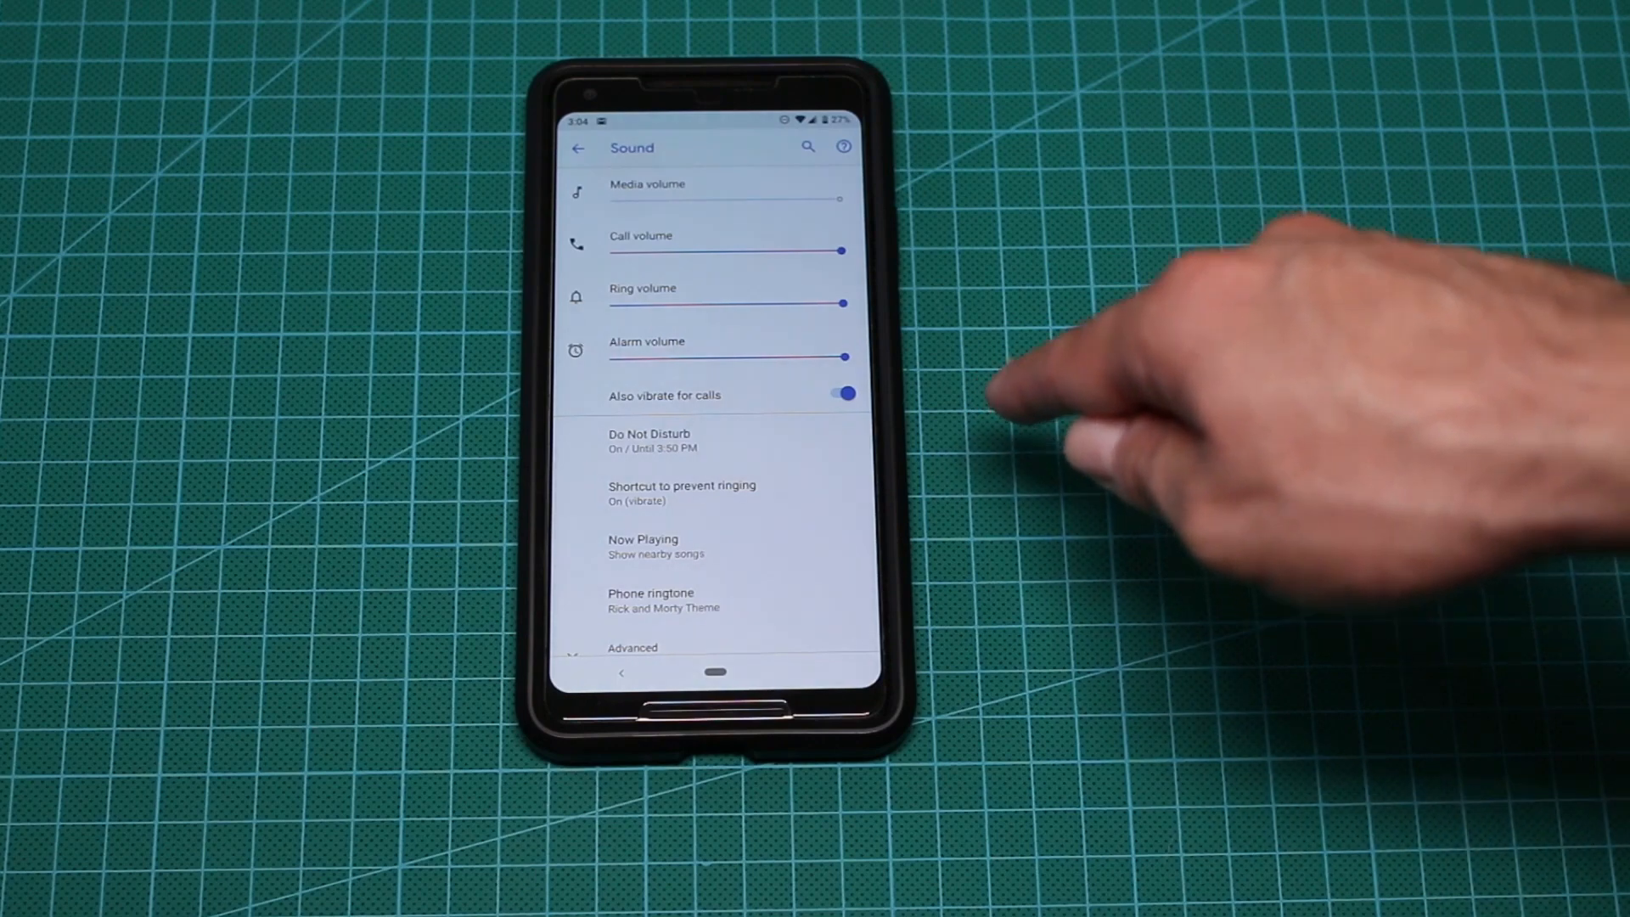
{"action": "left_click", "coordinate": [843, 394]}
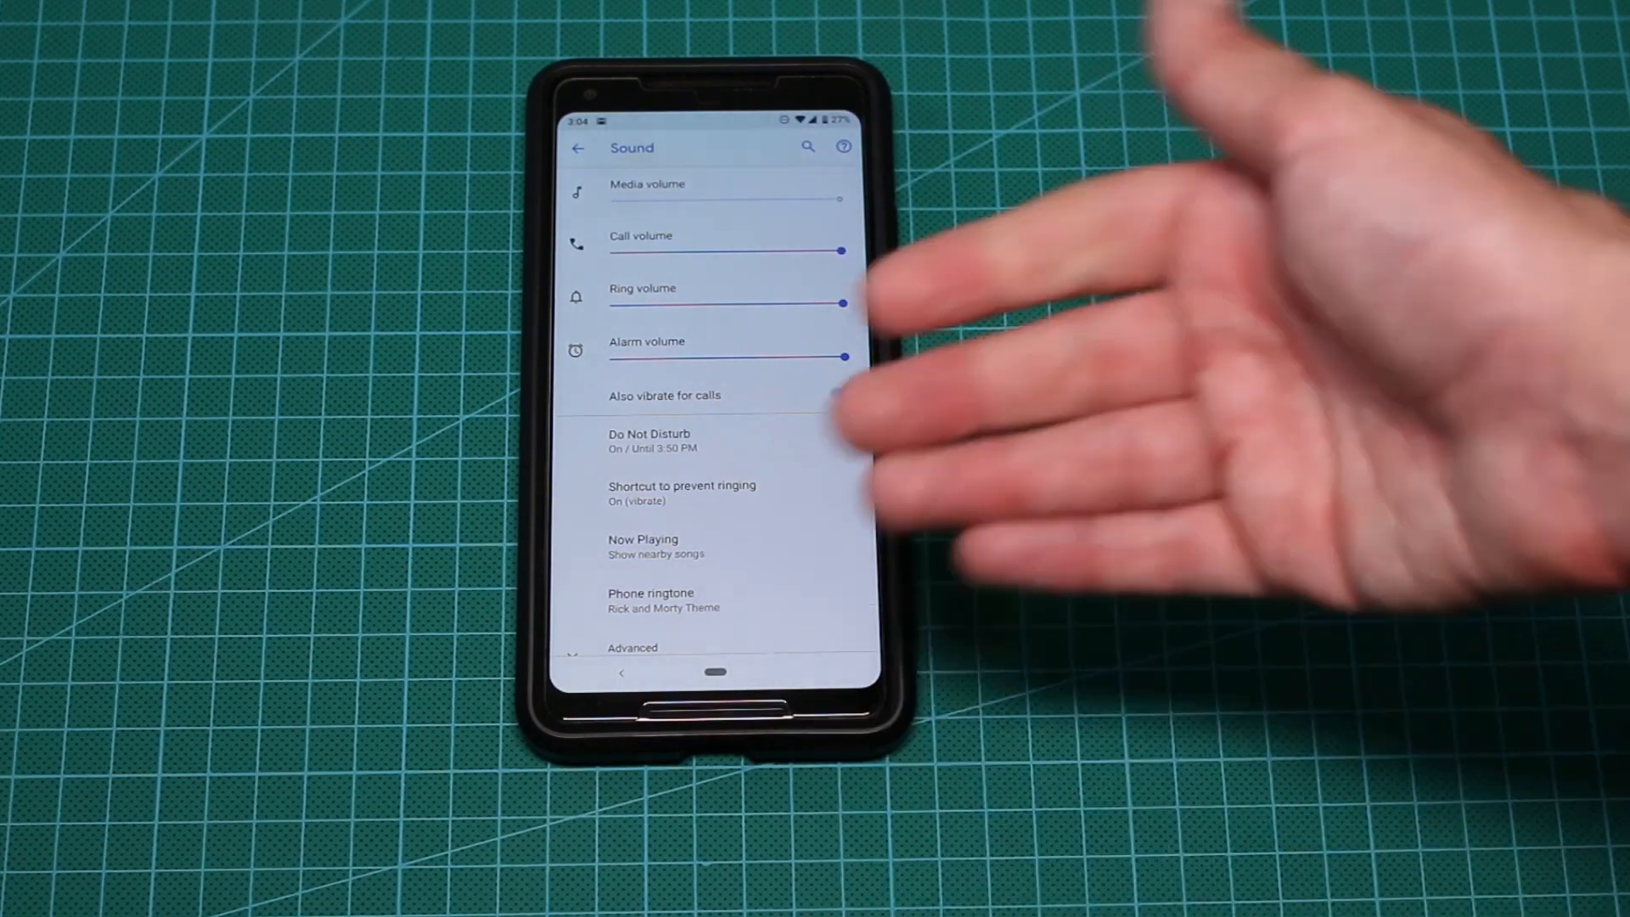
{"action": "left_click", "coordinate": [844, 394]}
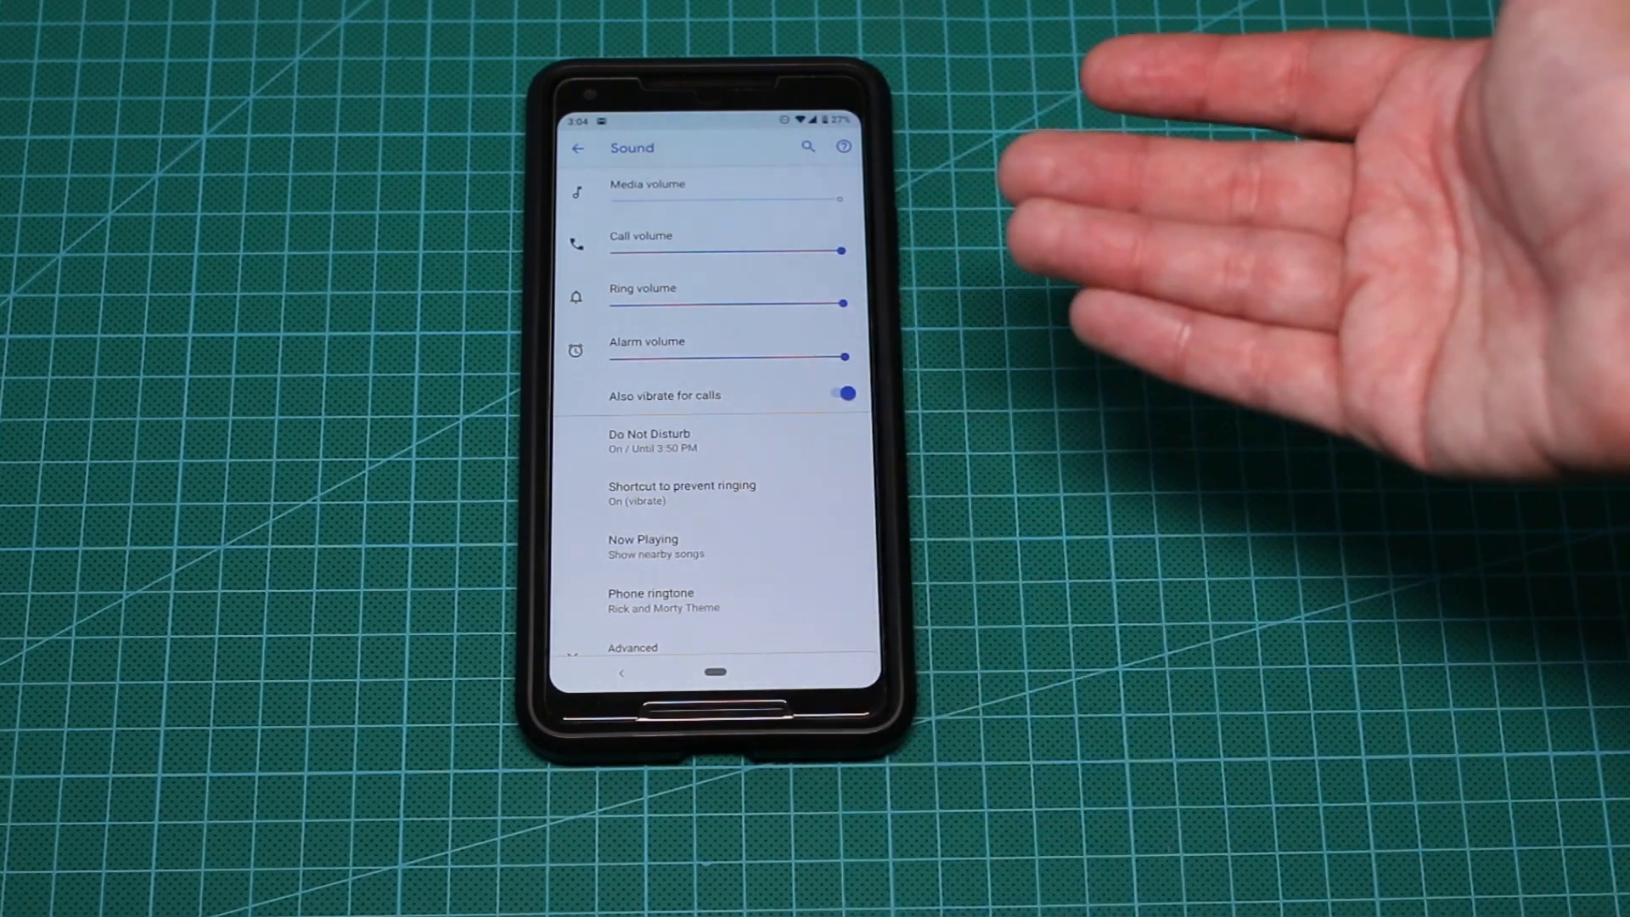